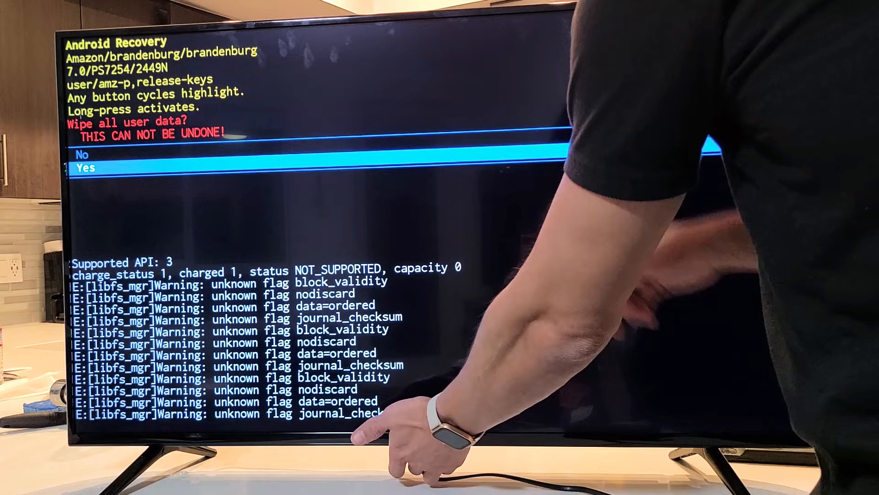
Confirm 'Yes' under 'Wipe all user data?' so the Fire TV begins wiping and formatting /data
click(86, 168)
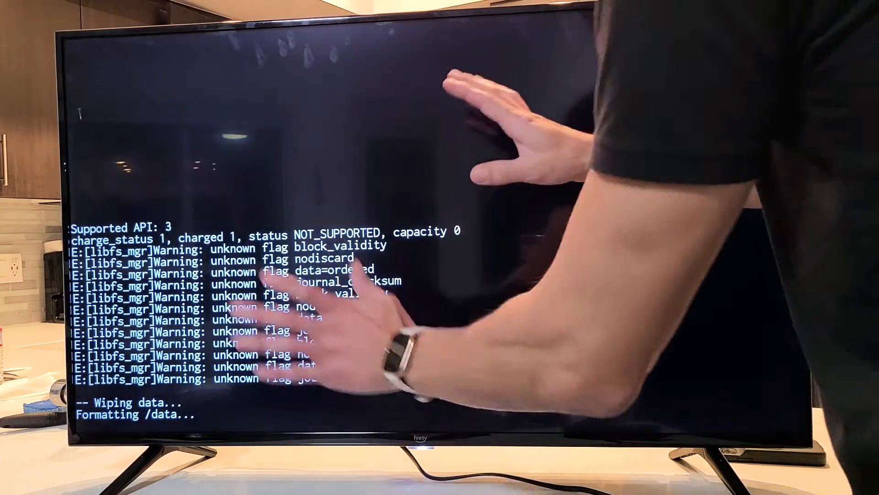